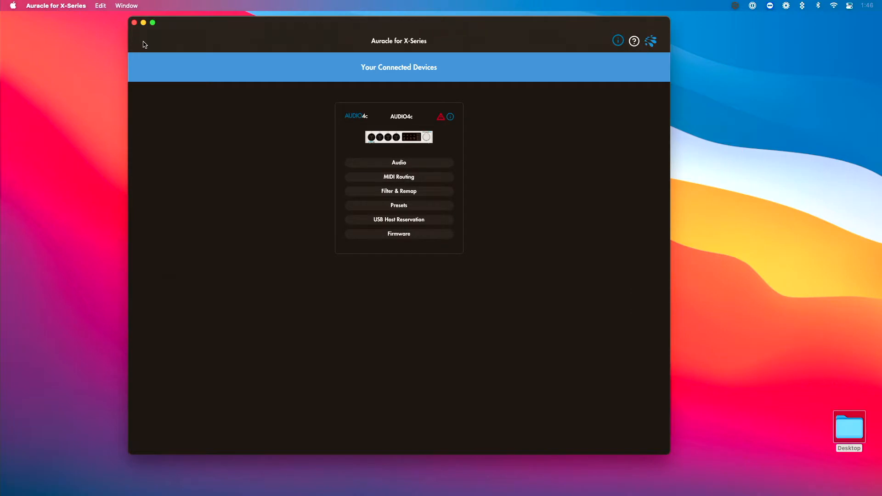
Open the AUDIO4c Audio page showing input/output levels and the Record mix
left_click(413, 163)
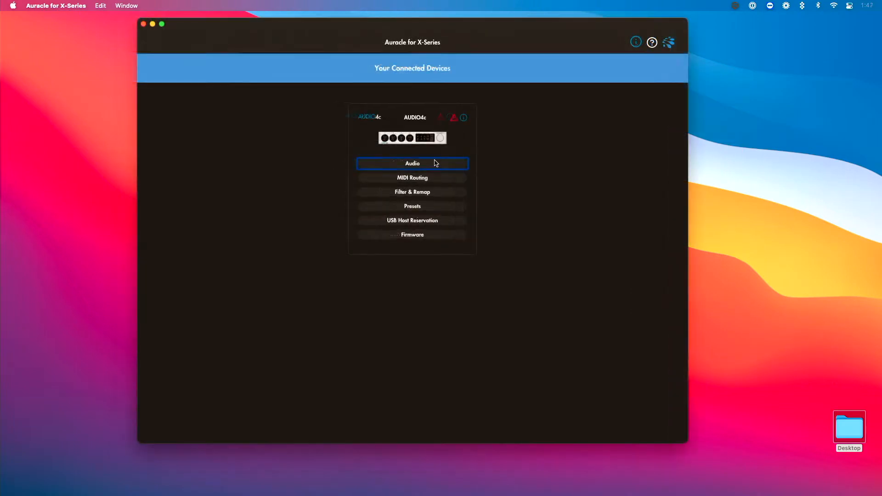
left_click(412, 163)
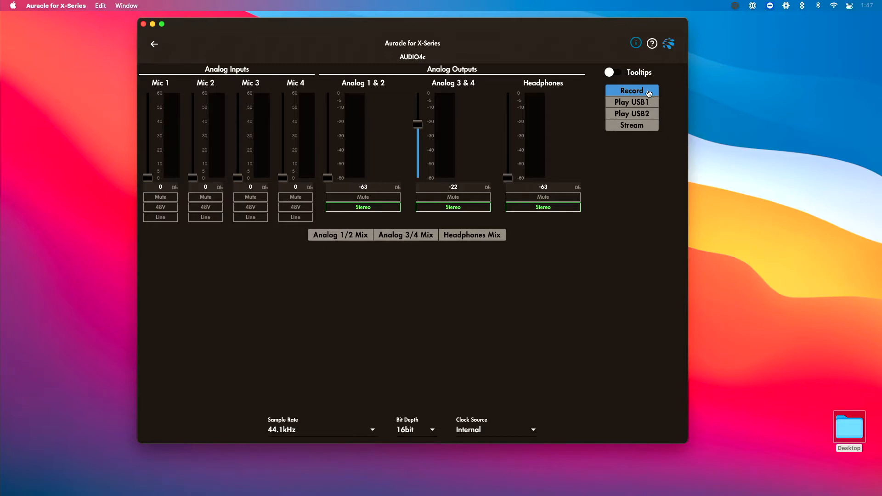
mouse_move(312, 125)
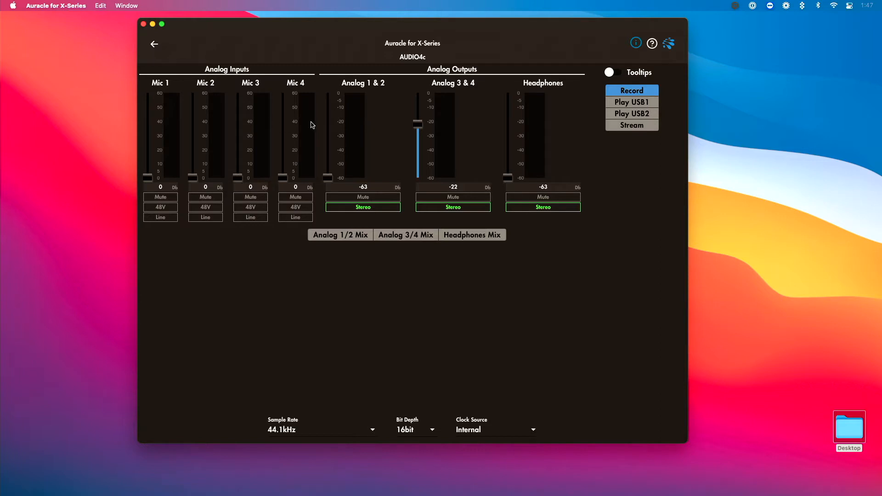
mouse_move(314, 127)
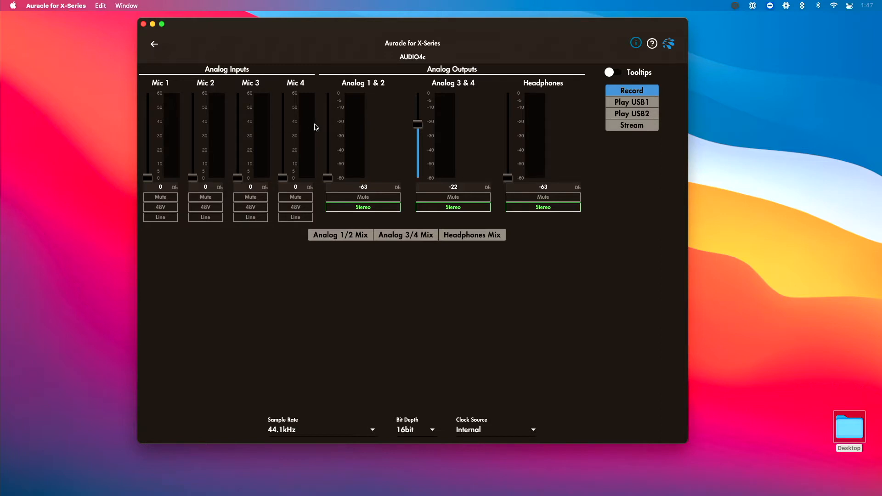
mouse_move(631, 103)
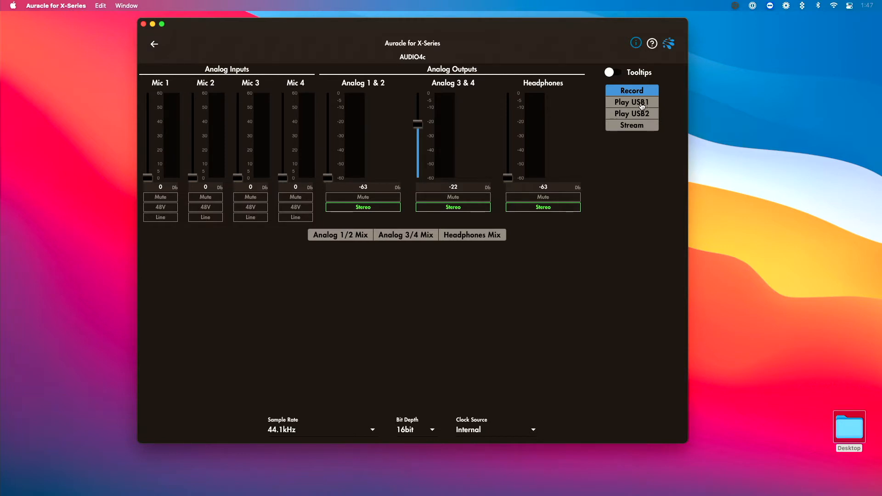
mouse_move(651, 108)
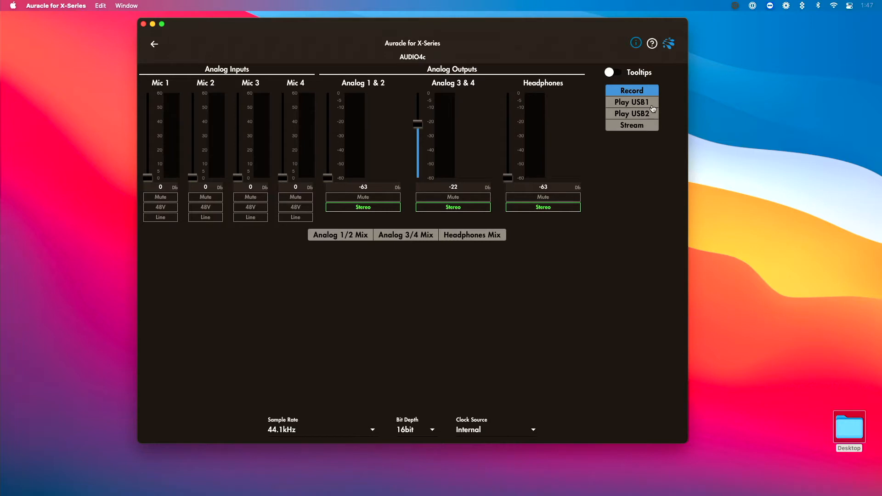
mouse_move(652, 116)
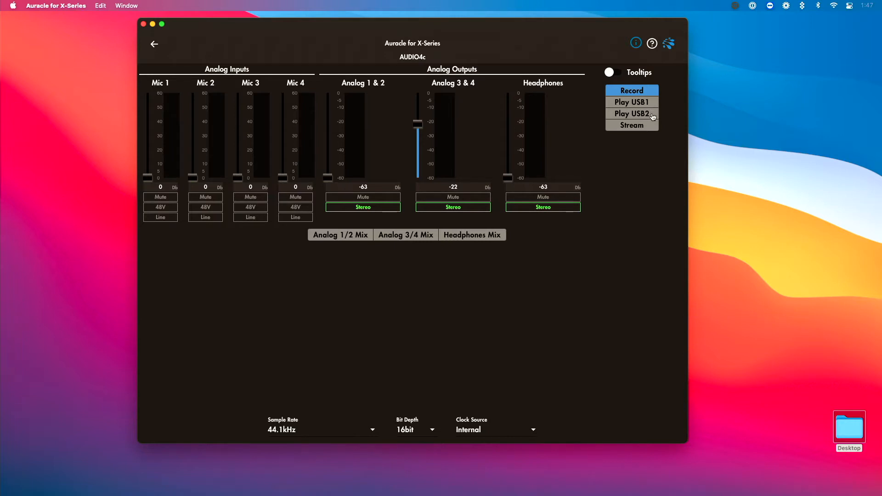
Switch the AUDIO4c mode selector from Play USB2 to Stream, adding USB1 and USB2 mixes
left_click(631, 113)
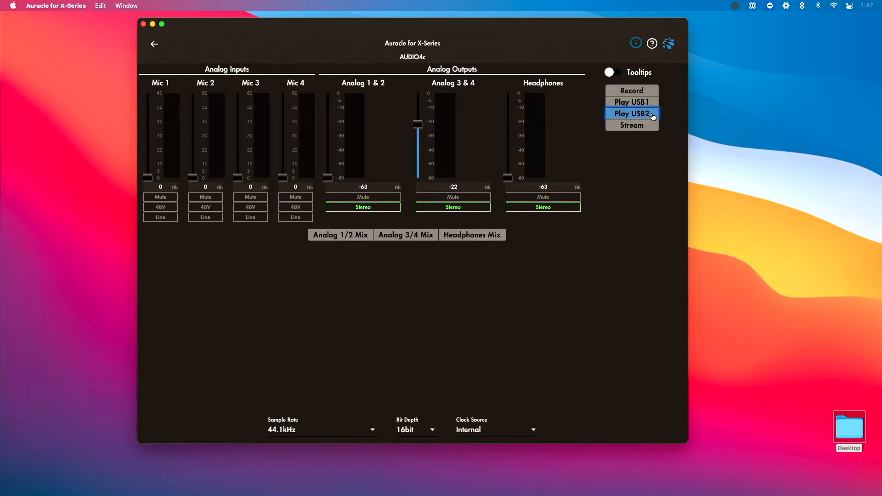
mouse_move(649, 116)
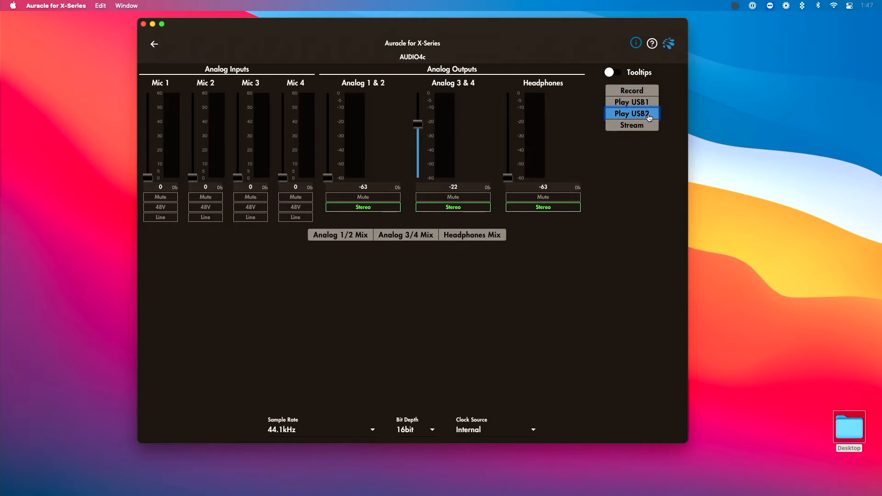
left_click(631, 113)
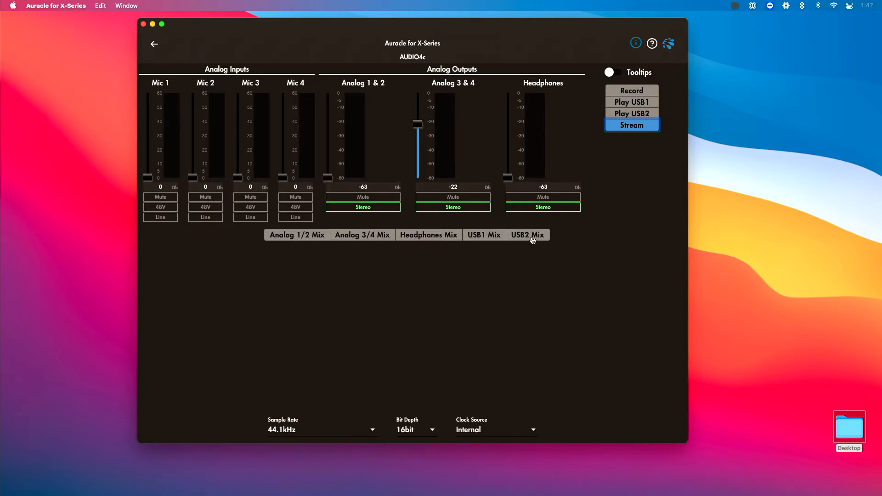
Show the USB2 Mix tab with USB1, USB2, Mic 1 & 2, Mic 3 & 4 levels
left_click(526, 235)
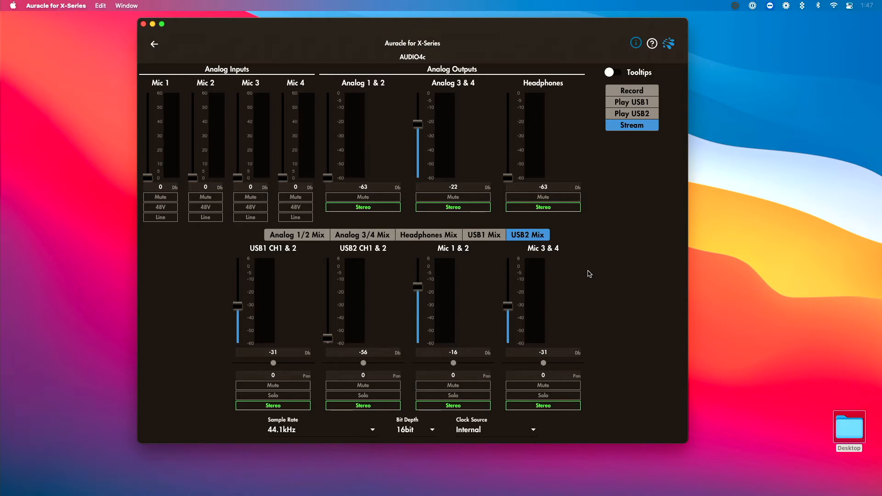
Drag the Analog 1 & 2 output fader from -63 up to about -21 dB
left_click_drag(327, 172, 327, 163)
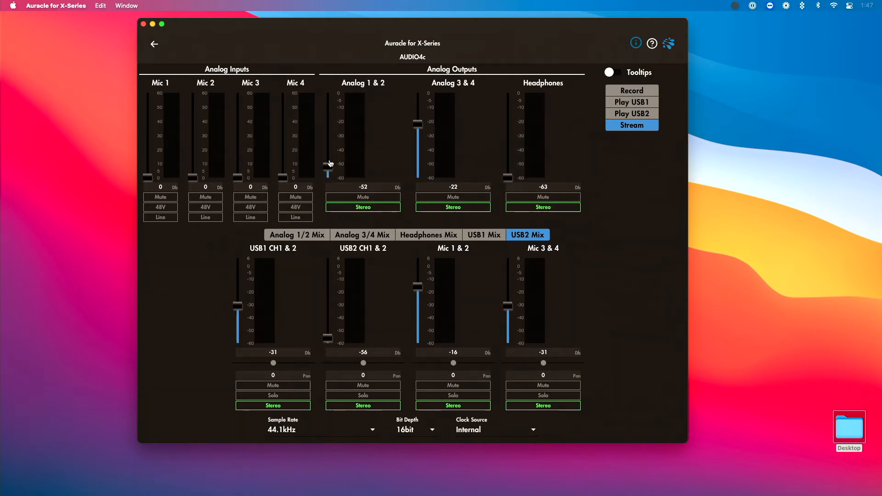
left_click_drag(327, 165, 328, 122)
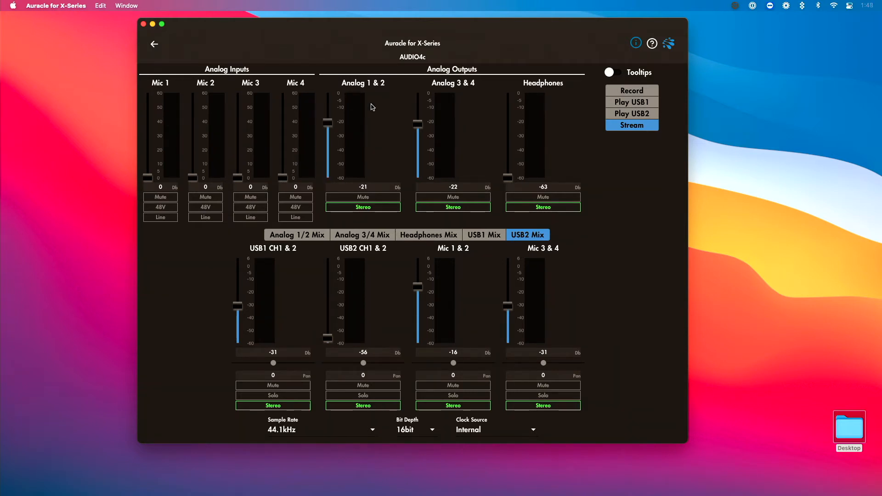
mouse_move(510, 183)
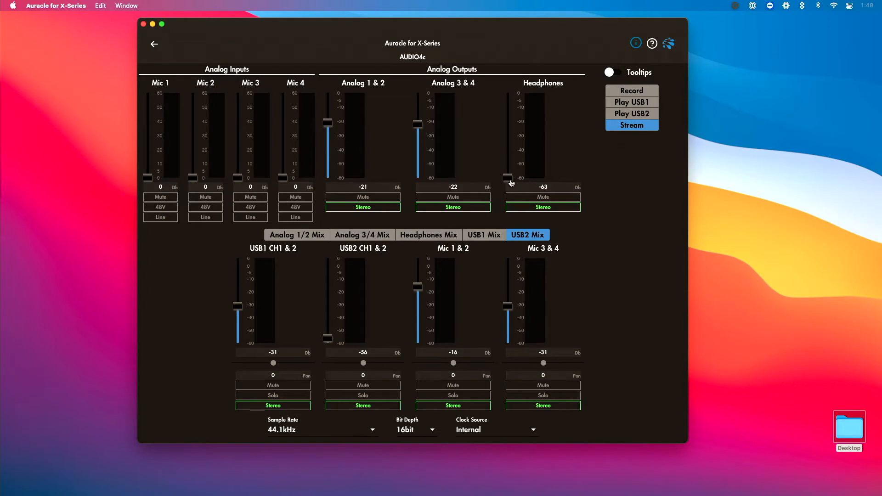